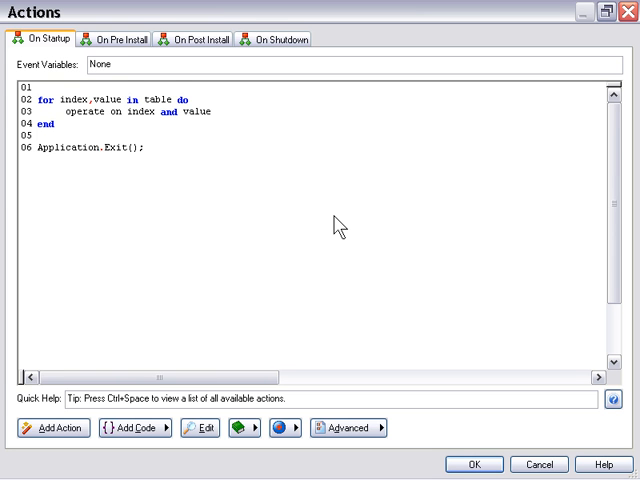
# Bring up the On Startup script editor and its list of code templates
pyautogui.click(148, 148)
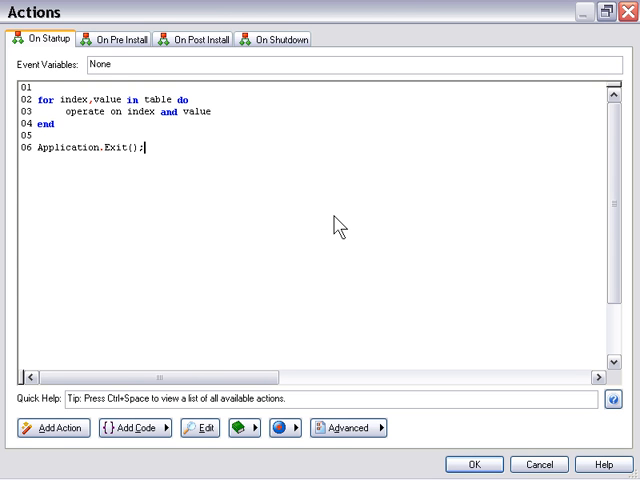
pyautogui.moveTo(284, 228)
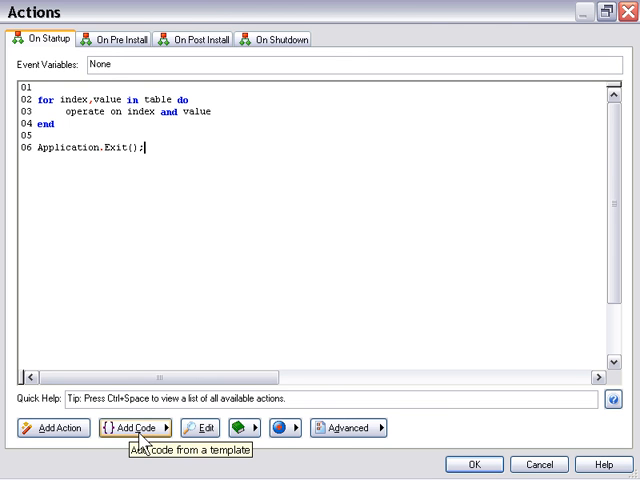
pyautogui.click(138, 428)
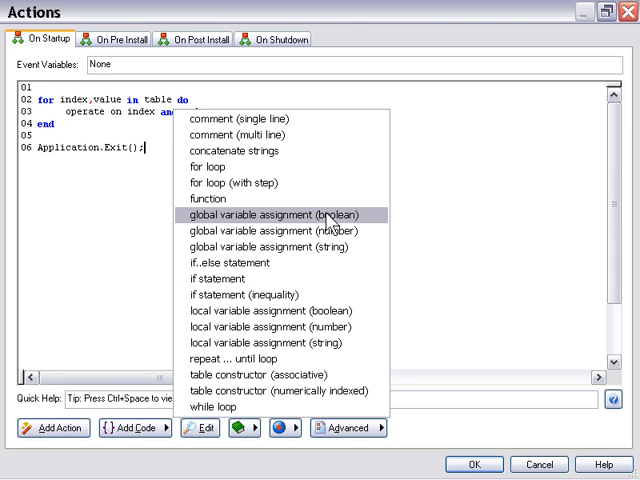
pyautogui.moveTo(330, 232)
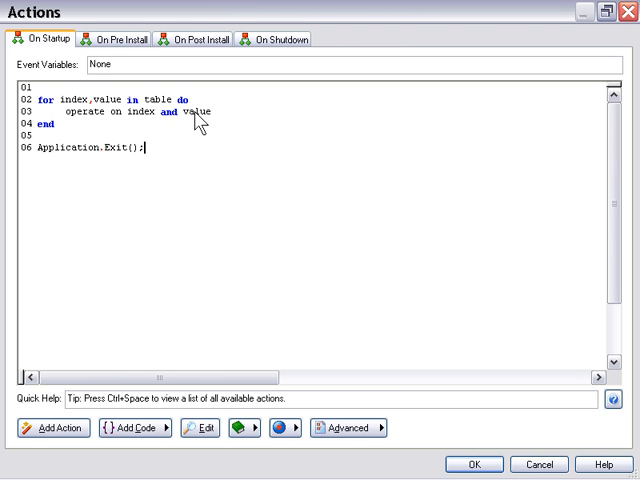
pyautogui.moveTo(212, 122)
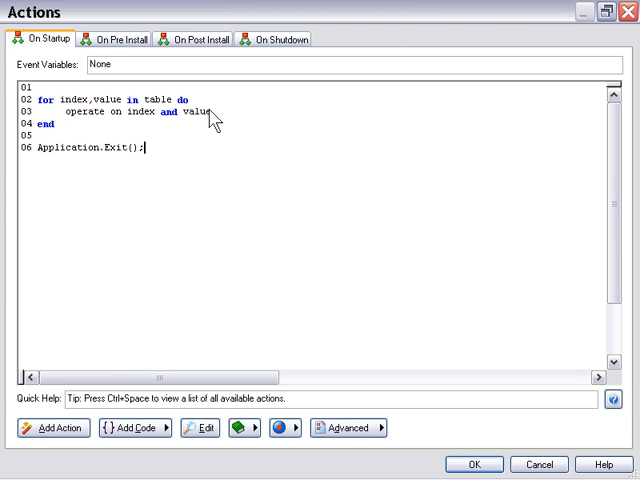
pyautogui.moveTo(240, 118)
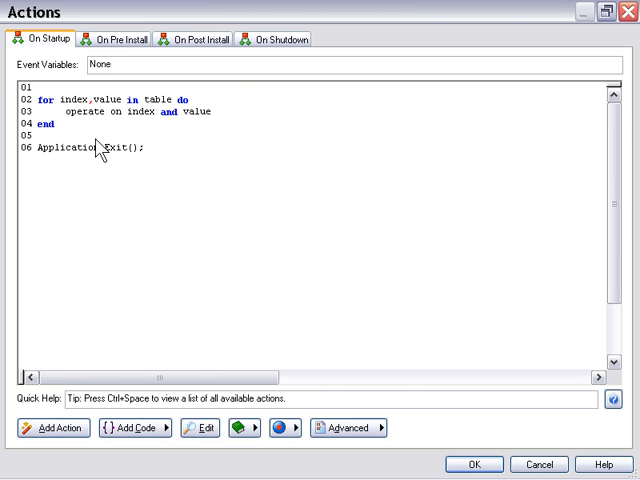
pyautogui.moveTo(252, 128)
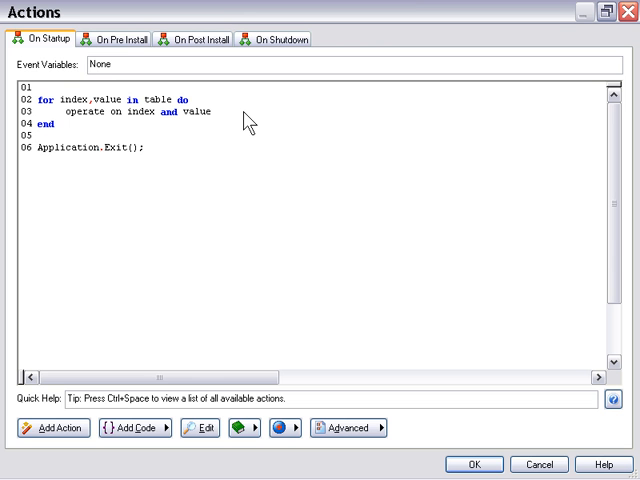
pyautogui.moveTo(248, 126)
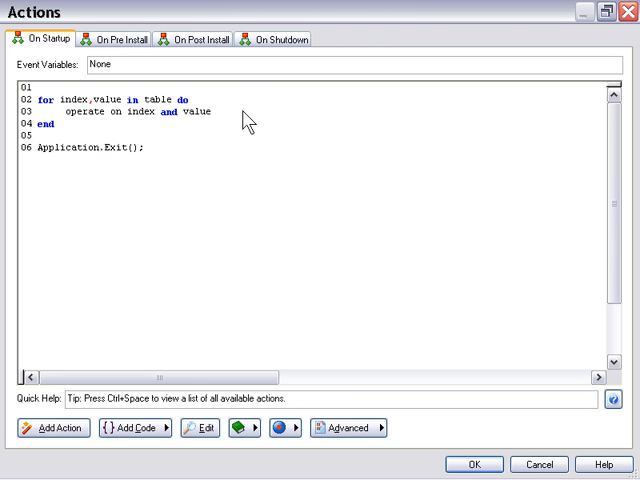
pyautogui.moveTo(244, 124)
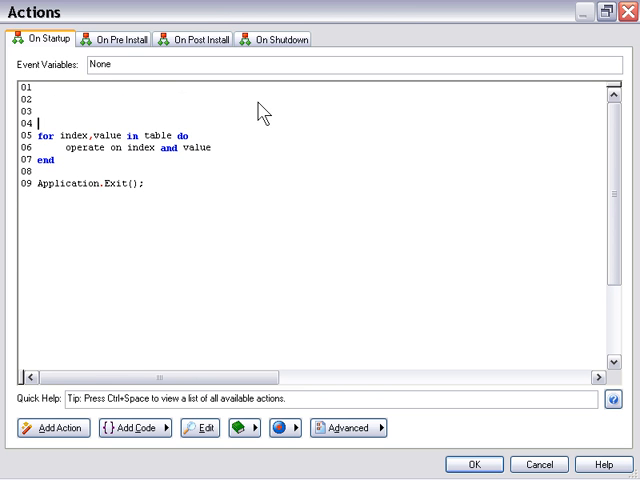
# Define myTable = {"apple", "orange", "banana"}; above the for loop
pyautogui.write('m')
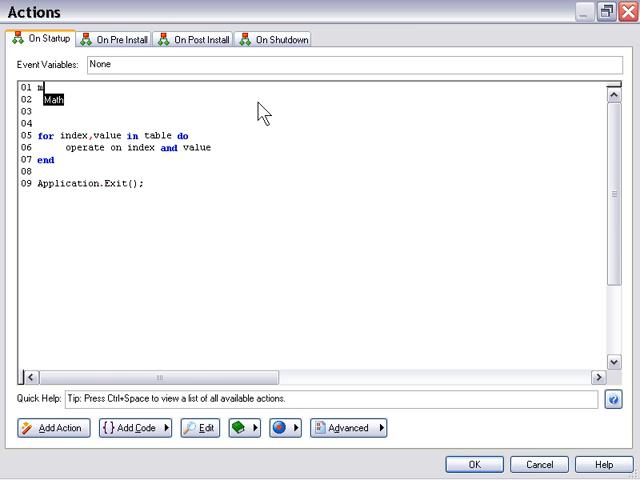
pyautogui.write('yTable=')
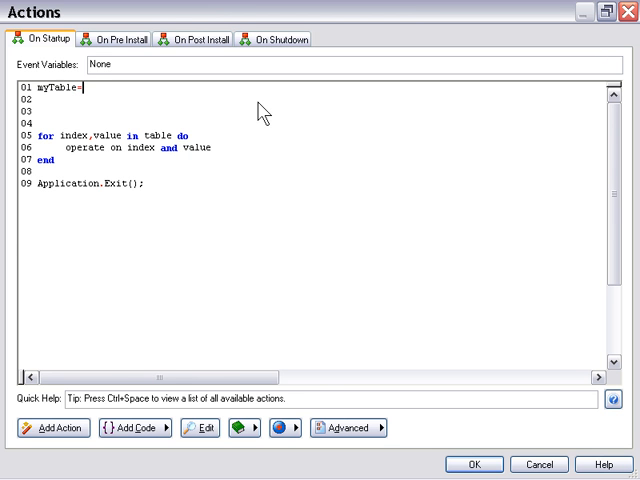
pyautogui.write('();')
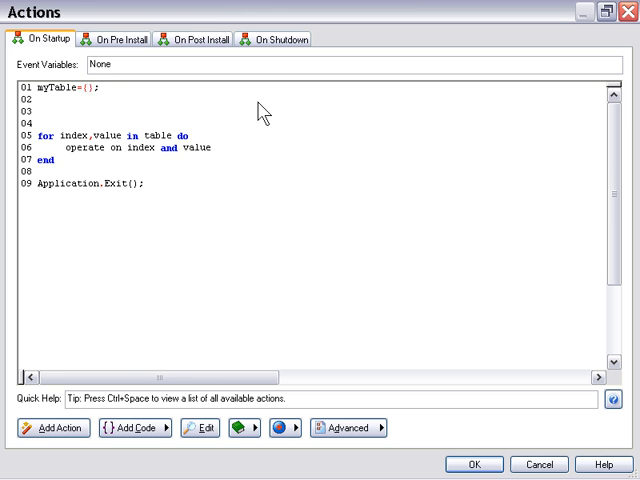
pyautogui.write('"apple", "orange", "ba')
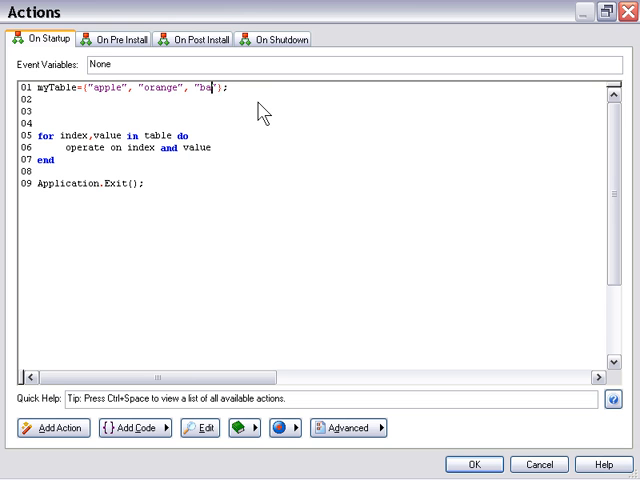
pyautogui.write('nana')
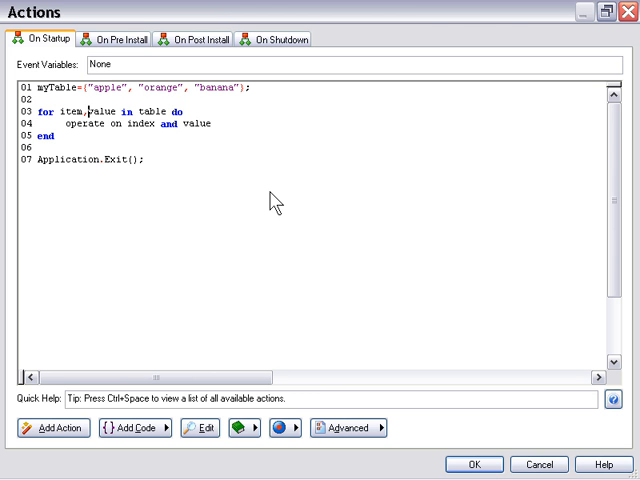
# Make the loop read for item,fruit in myTable do and start a Dialog.Message() call in its body
pyautogui.write('fruit')
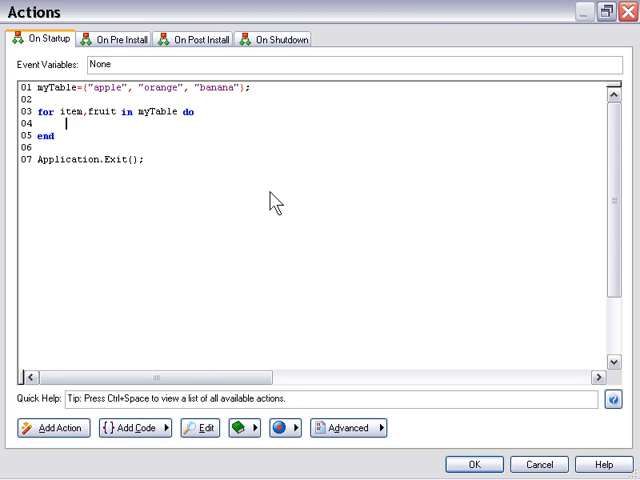
pyautogui.write('Dialog')
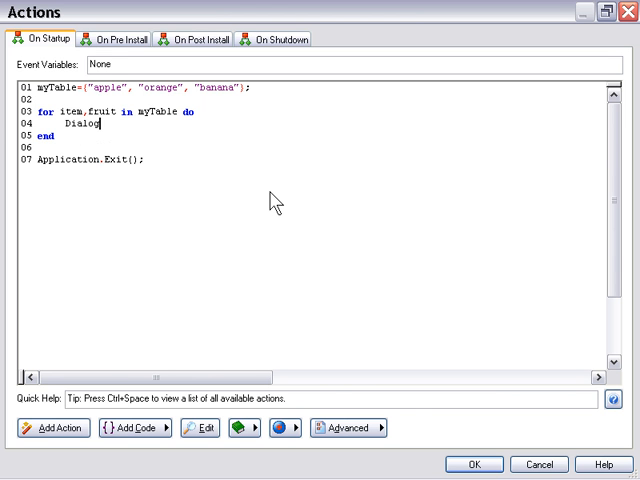
pyautogui.write('.Message')
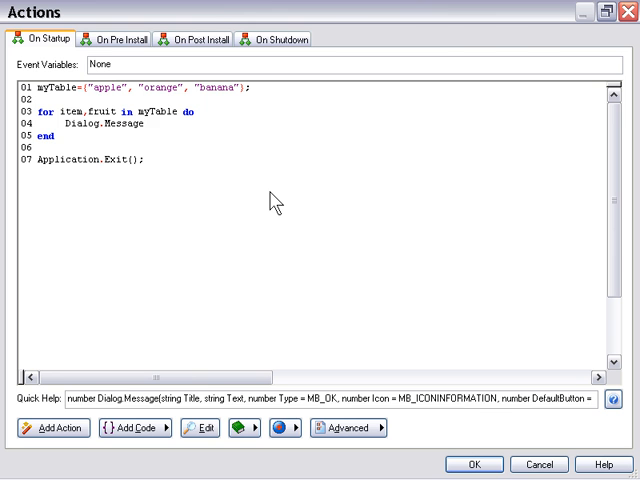
pyautogui.write('();')
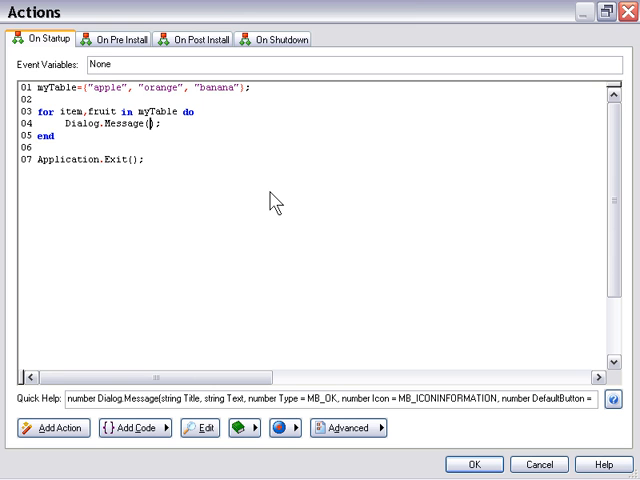
# Fill the message arguments as "Item #"..item for the title and "is "..fruit for the text
pyautogui.write('"Item')
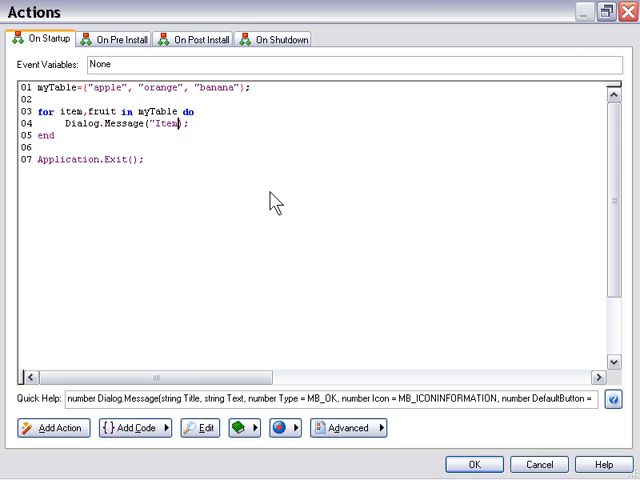
pyautogui.write('#')
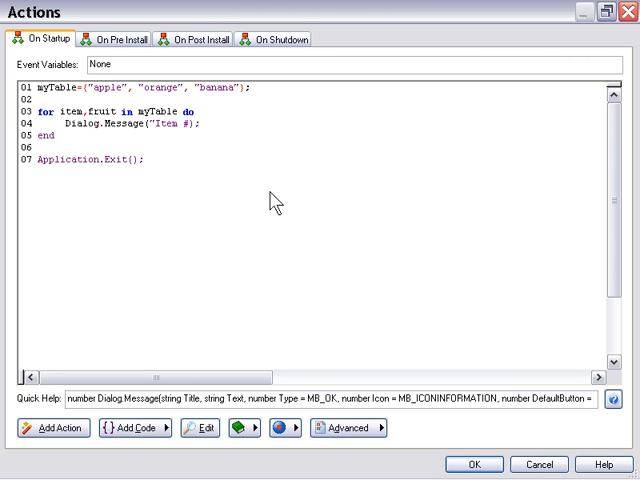
pyautogui.write('..')
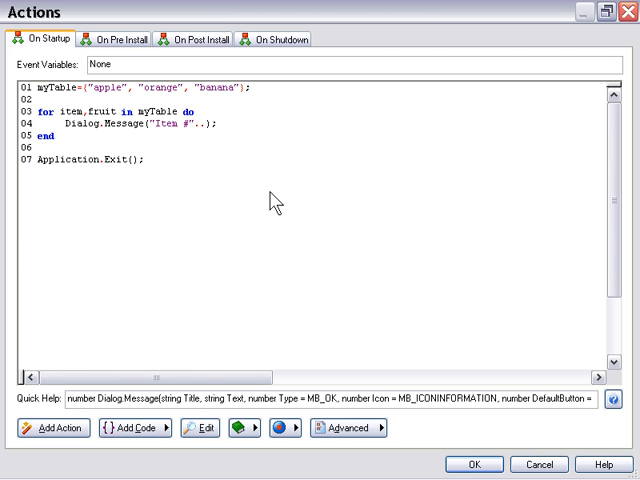
pyautogui.write('item,')
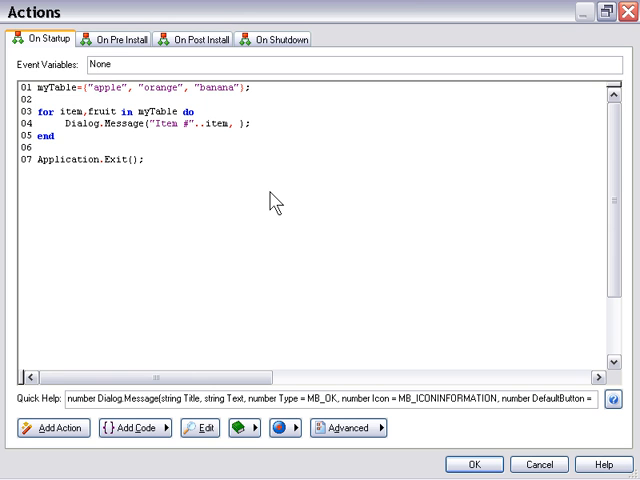
pyautogui.click(240, 124)
pyautogui.write('"is ')
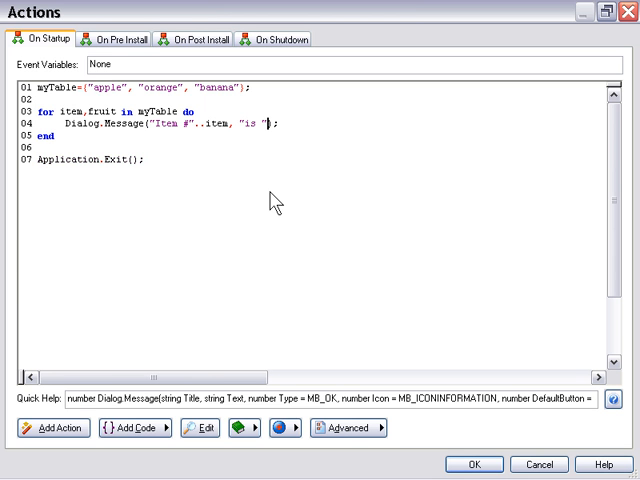
pyautogui.write('..fruit')
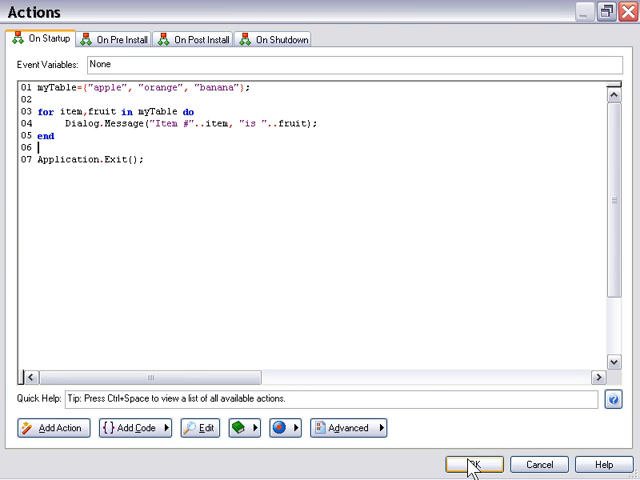
# Accept the script and build setup.exe through the Publish Wizard into the My Setups folder
pyautogui.click(470, 464)
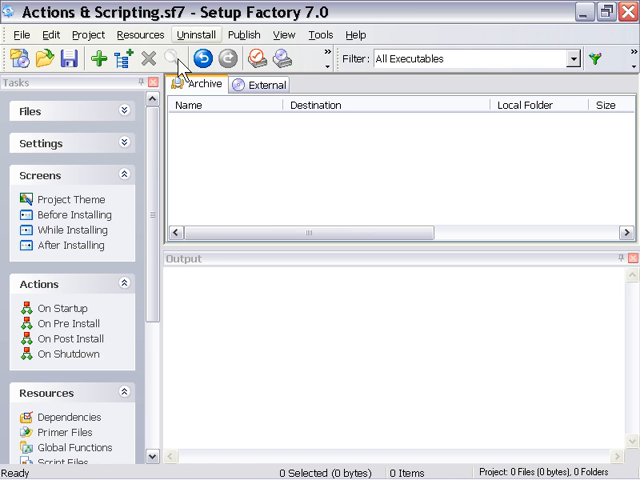
pyautogui.click(244, 34)
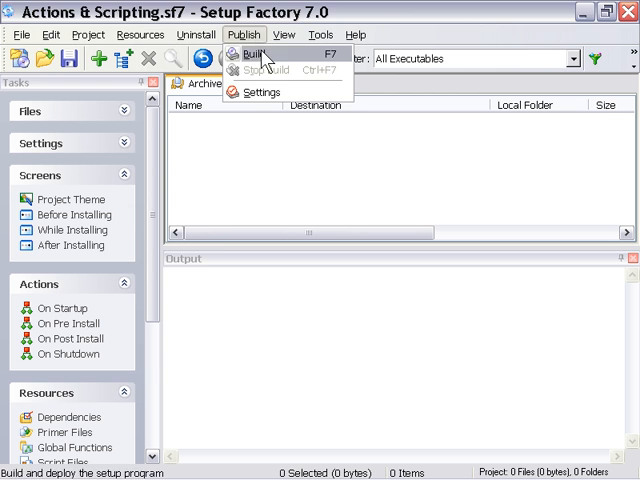
pyautogui.click(248, 52)
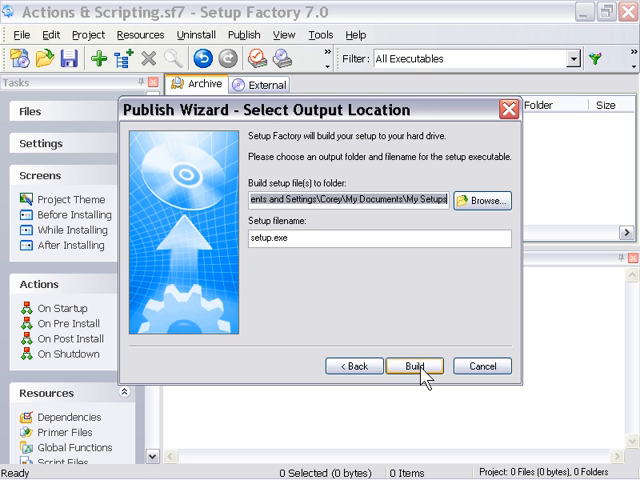
pyautogui.click(414, 364)
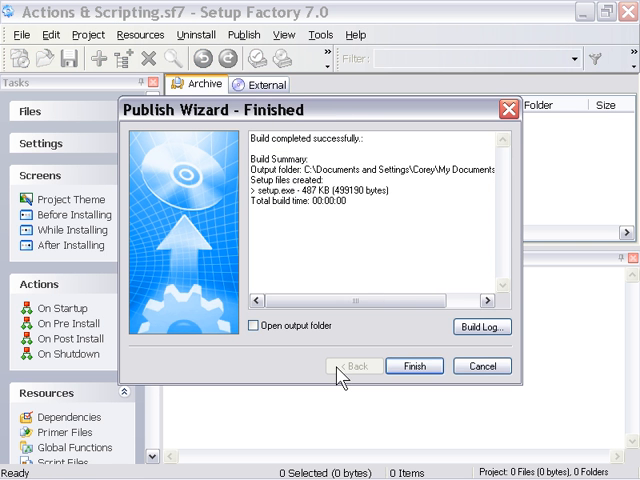
pyautogui.click(414, 364)
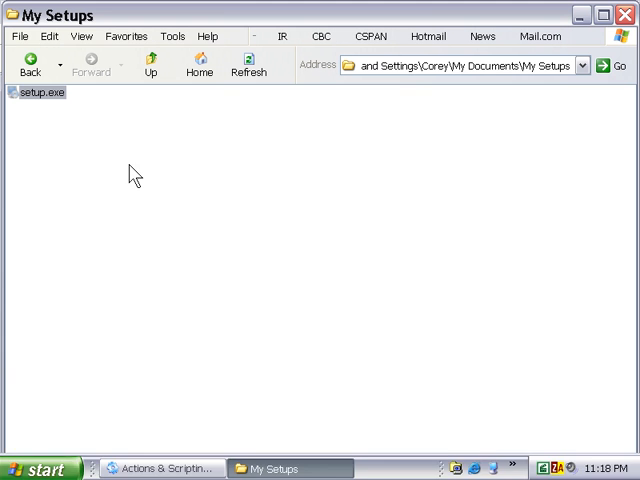
# Run setup.exe and dismiss its three dialogs: Item #1 apple, #2 orange, #3 banana
pyautogui.doubleClick(38, 100)
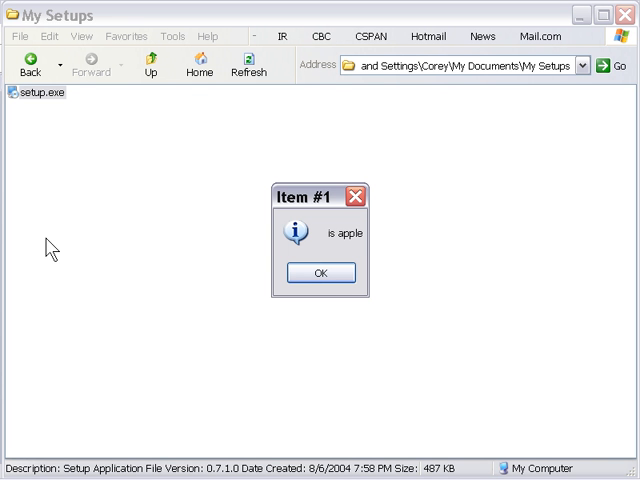
pyautogui.click(318, 272)
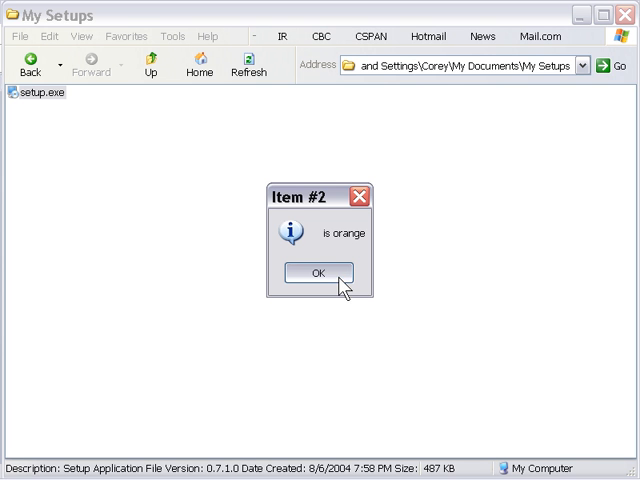
pyautogui.click(318, 272)
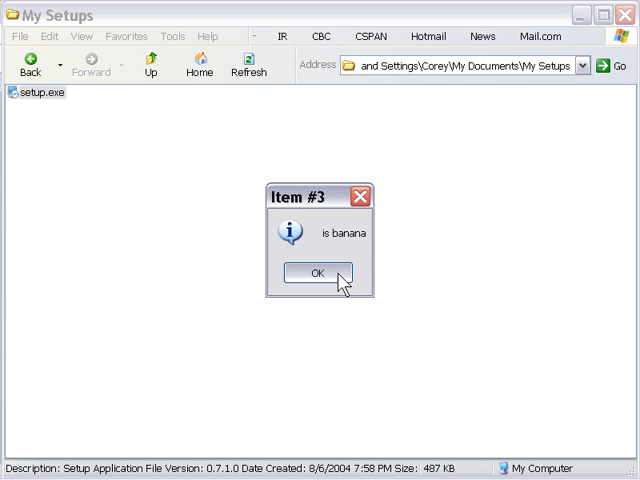
pyautogui.click(316, 272)
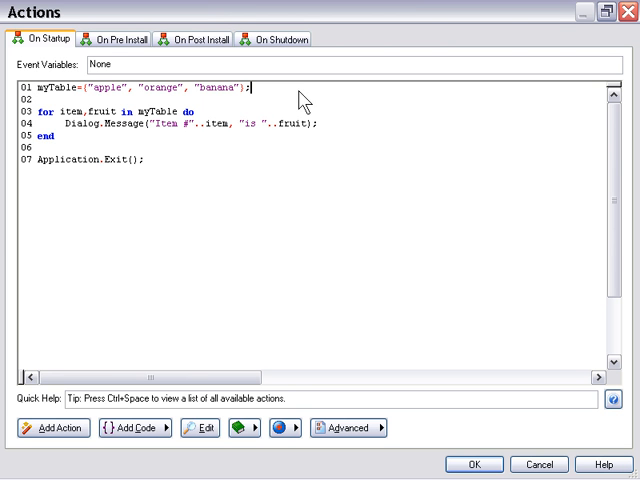
pyautogui.moveTo(372, 192)
pyautogui.write(', ')
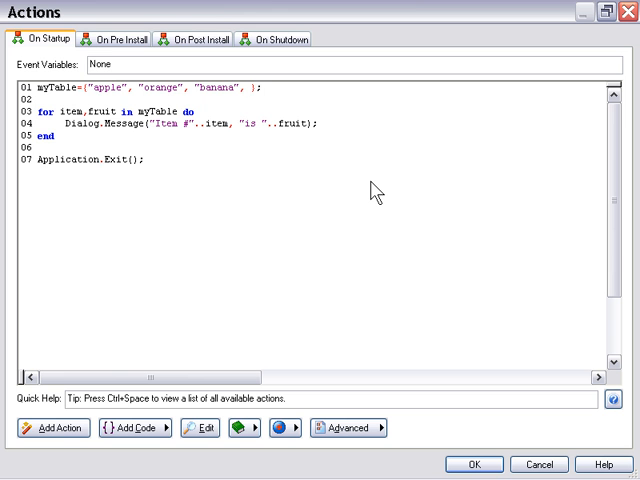
# Append "lime", "kiwi", "grapefruit" and "mango" to myTable after "banana"
pyautogui.write('"lime"')
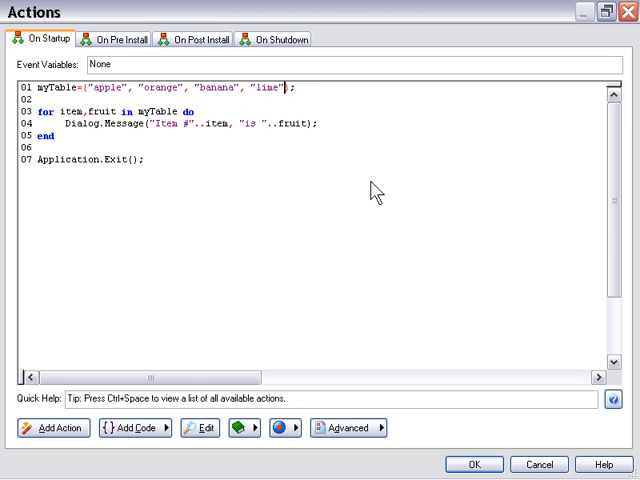
pyautogui.write(', "kiwi", "grape')
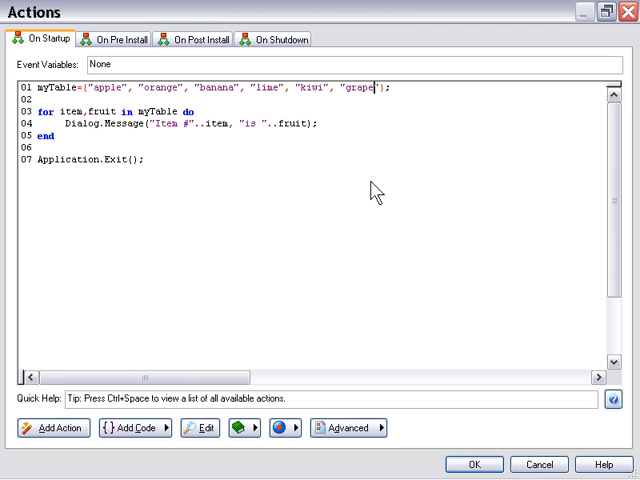
pyautogui.write('fruit')
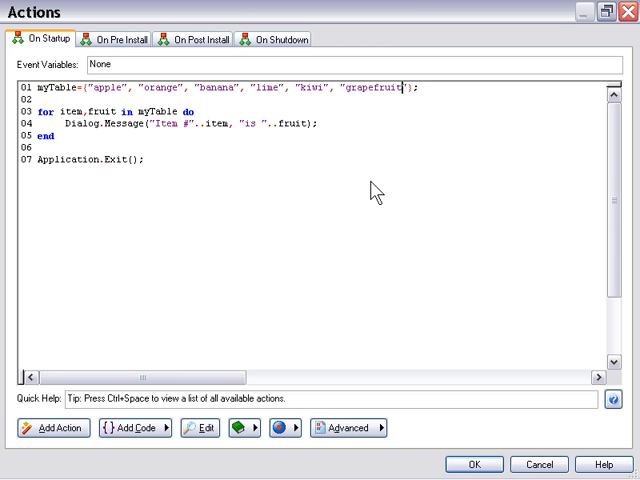
pyautogui.write(', ""')
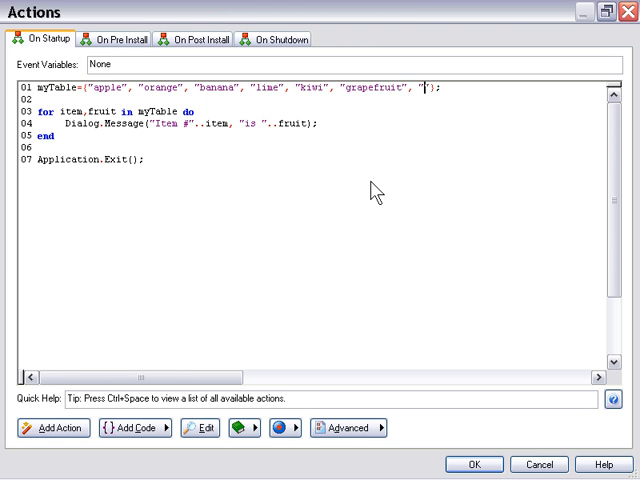
pyautogui.write('mango')
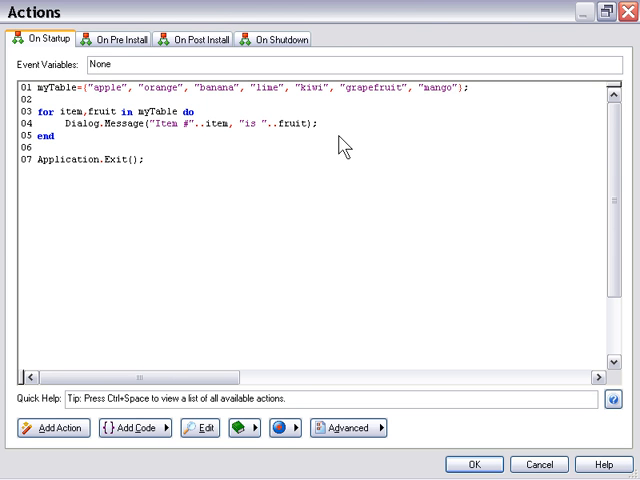
pyautogui.moveTo(344, 138)
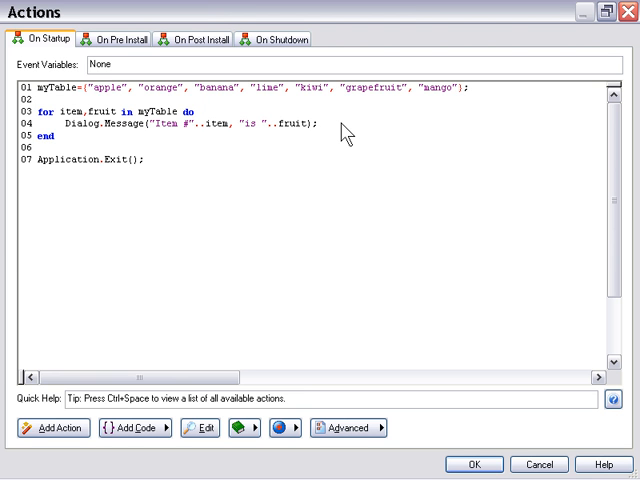
pyautogui.moveTo(348, 132)
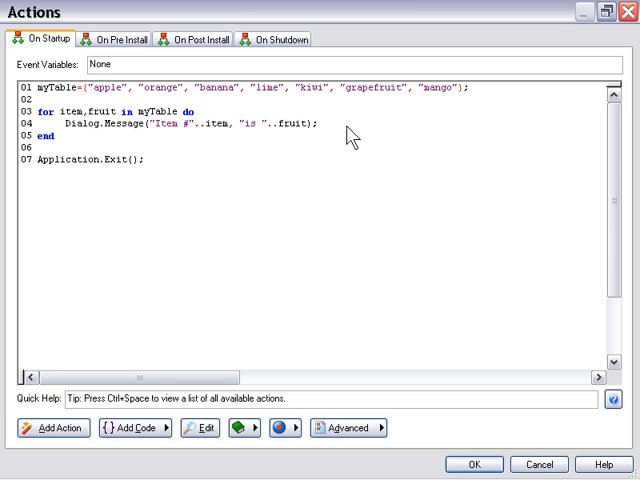
pyautogui.click(196, 108)
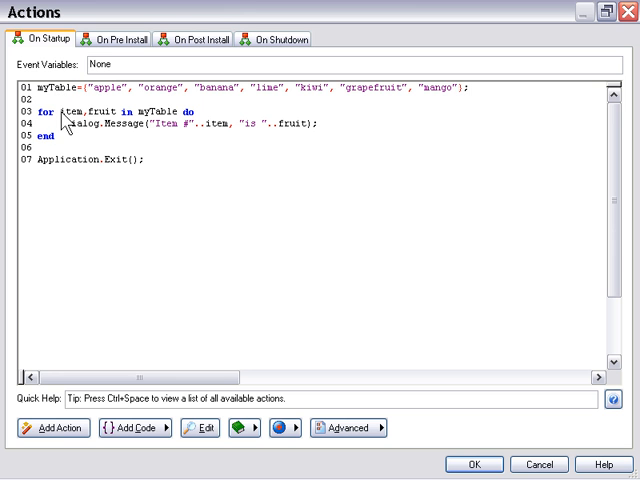
# Rename the loop variables item to index and fruit to value in the for header
pyautogui.doubleClick(70, 114)
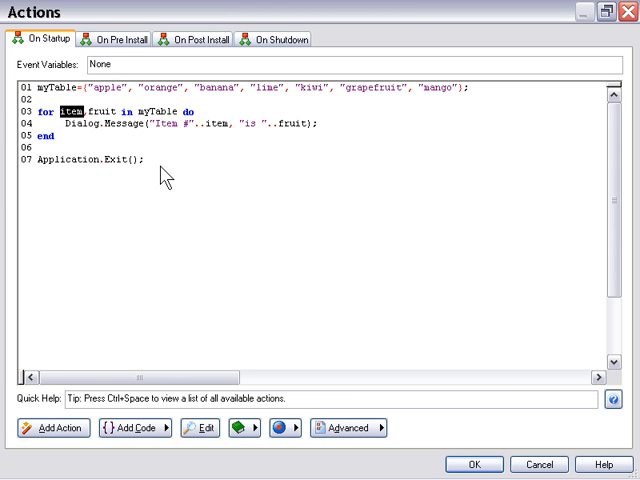
pyautogui.write('index')
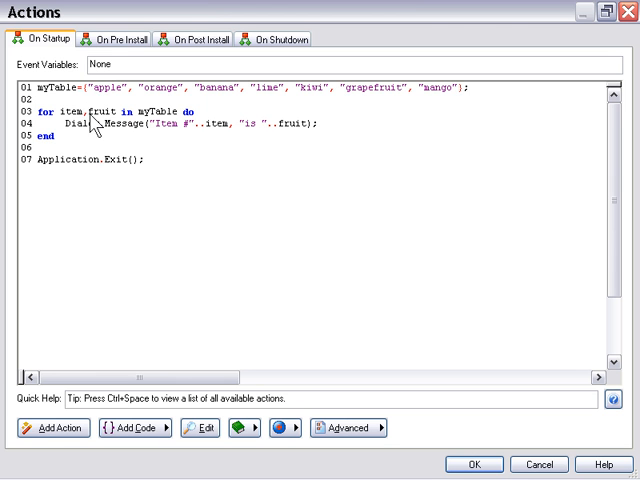
pyautogui.doubleClick(104, 112)
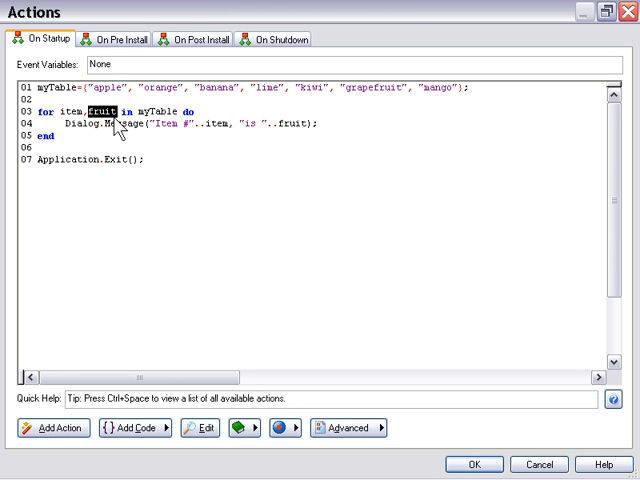
pyautogui.write('value')
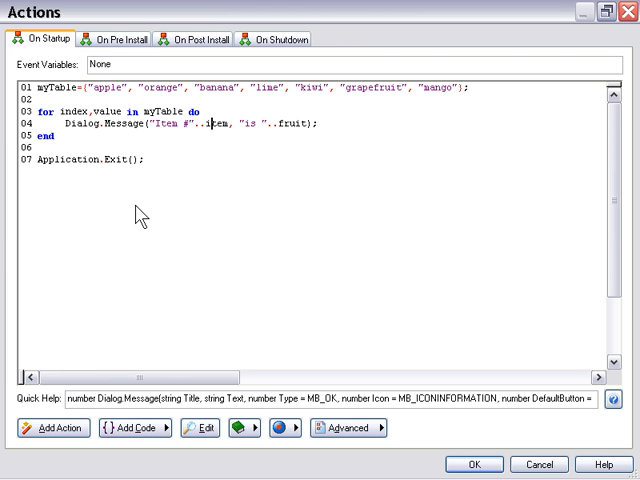
# Update the call to Dialog.Message("Item #"..index, "is "..value)
pyautogui.write('index')
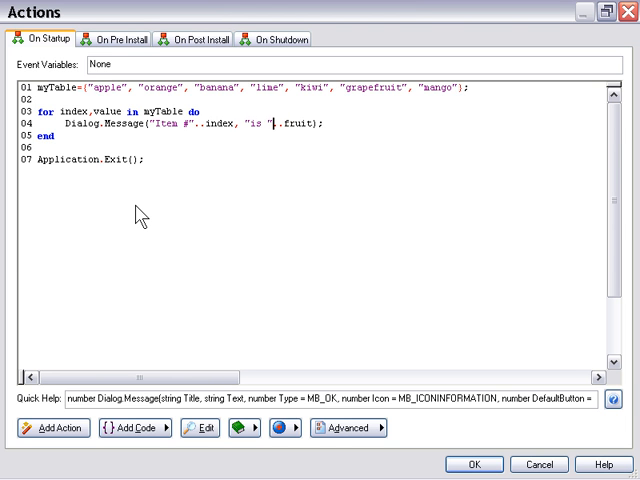
pyautogui.write('..value')
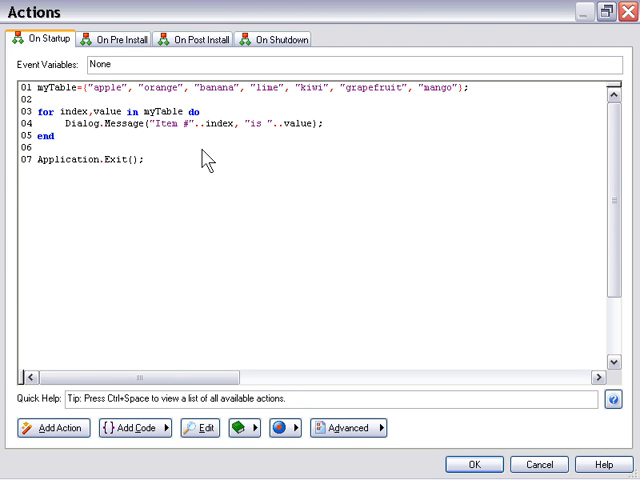
pyautogui.click(54, 138)
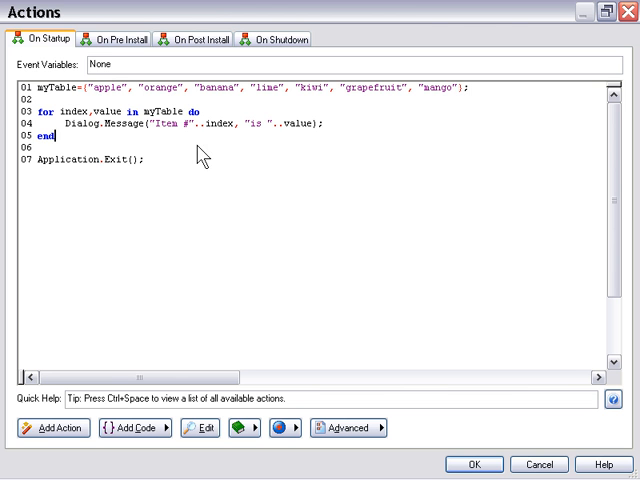
pyautogui.moveTo(222, 172)
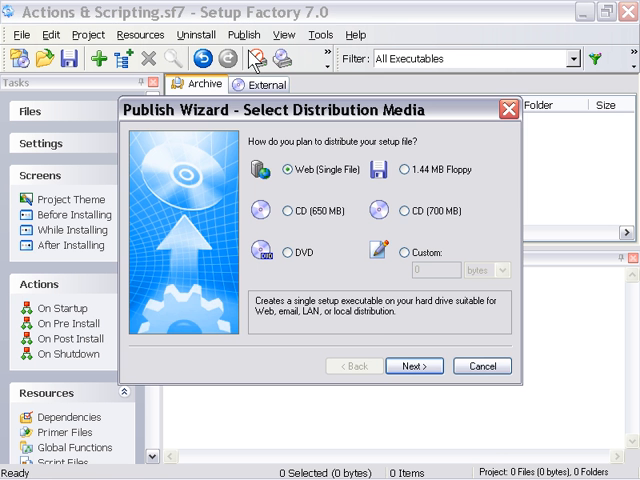
# Rebuild setup.exe as a Web (Single File) package, overwriting the existing file
pyautogui.click(414, 366)
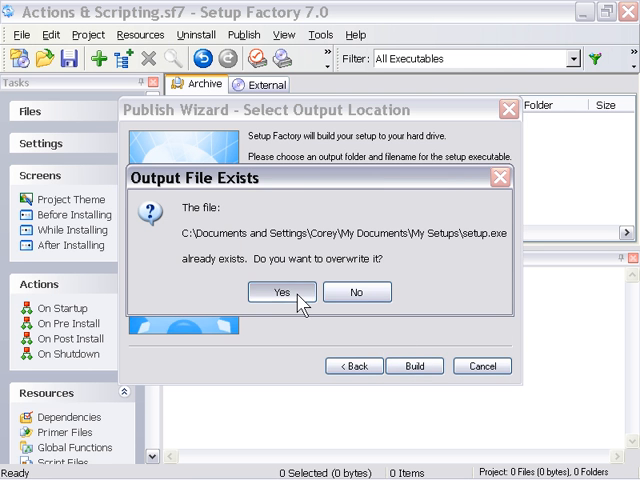
pyautogui.click(282, 292)
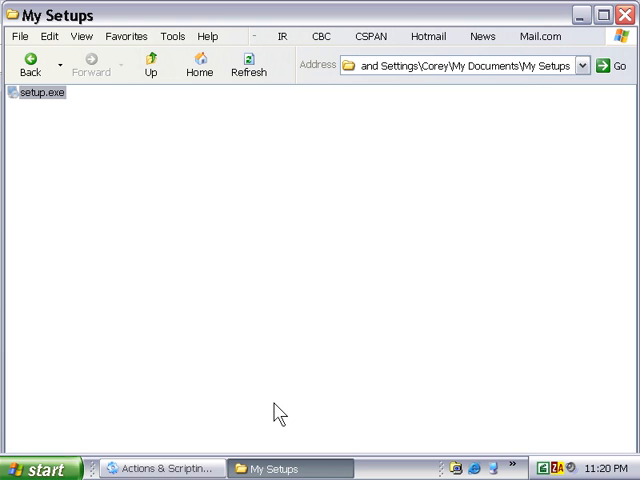
# Run the rebuilt setup.exe and dismiss all seven fruit dialogs, apple through Item #7 mango
pyautogui.doubleClick(38, 92)
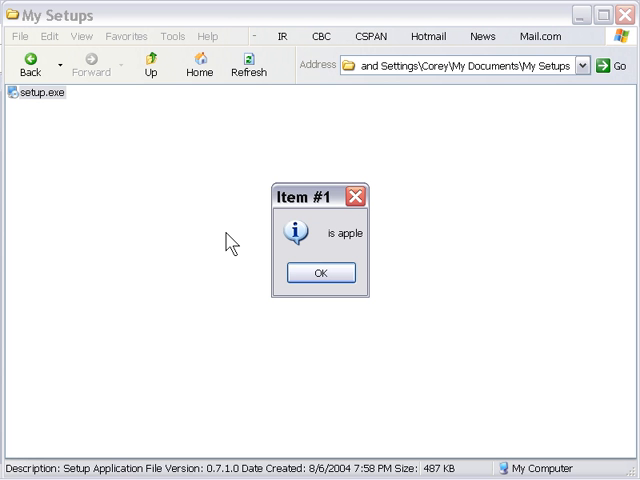
pyautogui.click(320, 272)
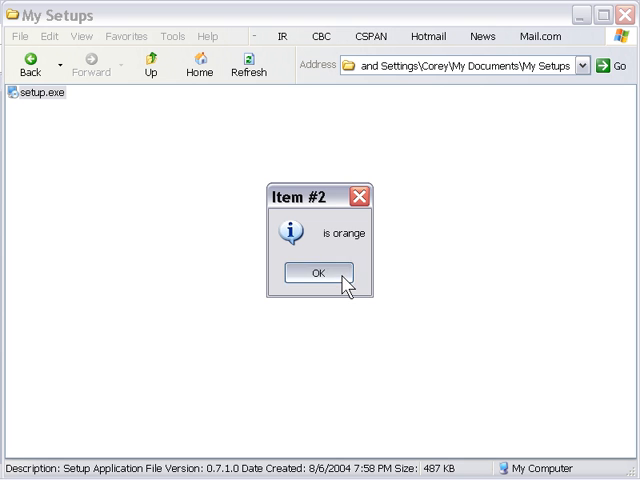
pyautogui.click(318, 272)
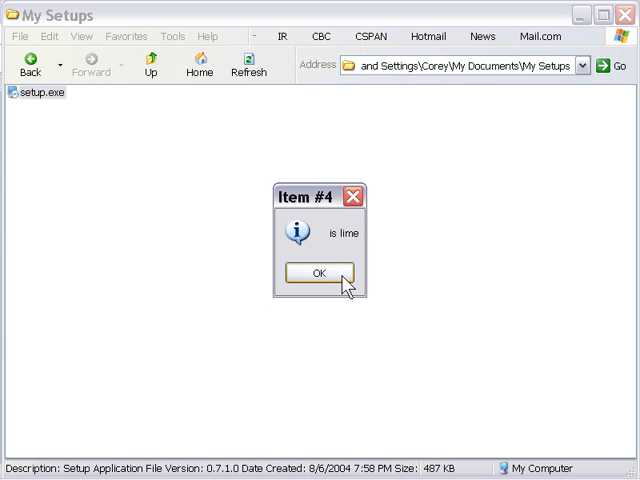
pyautogui.click(318, 272)
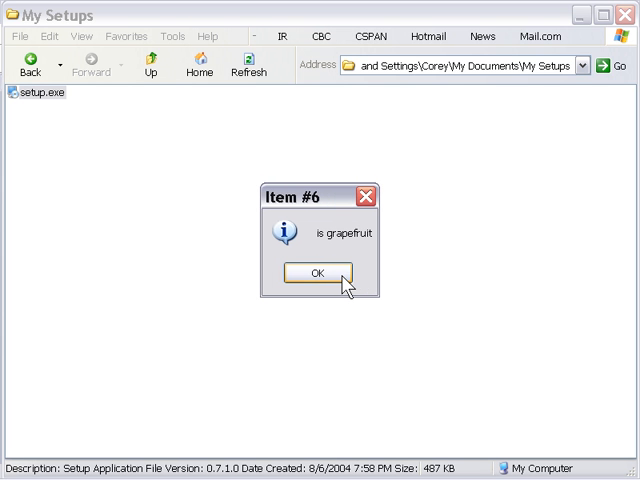
pyautogui.click(316, 272)
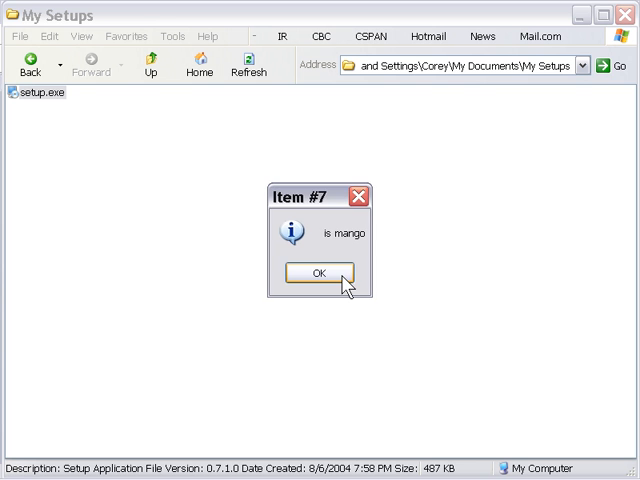
pyautogui.click(318, 272)
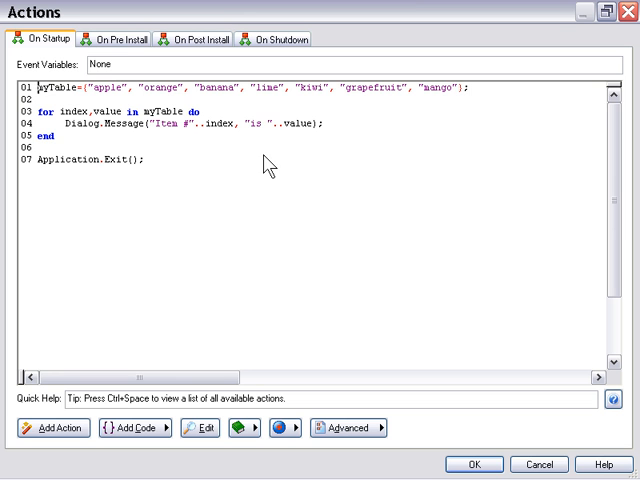
pyautogui.moveTo(250, 188)
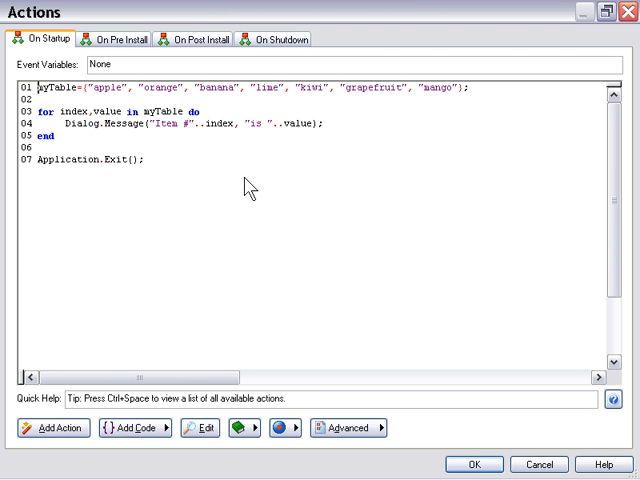
pyautogui.moveTo(248, 190)
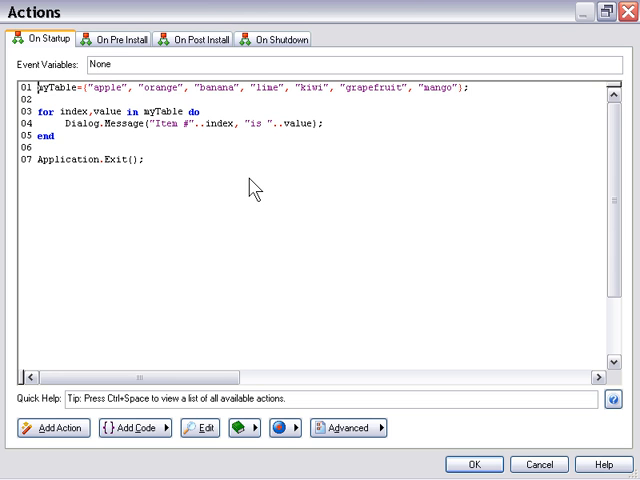